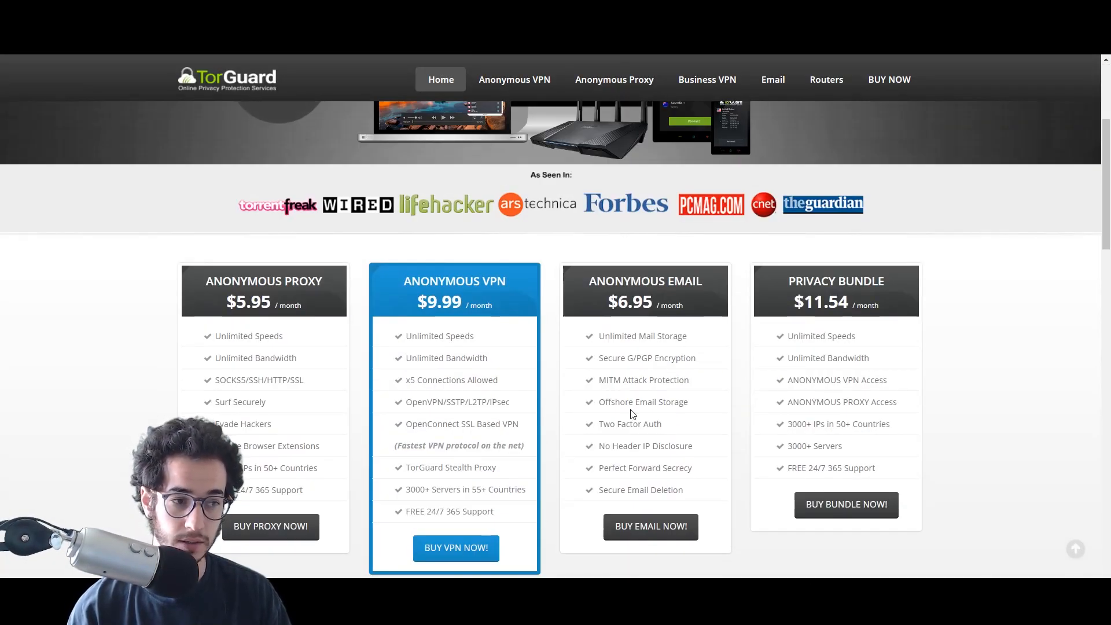
Step: Order the Anonymous VPN plan with the $29.99 USD semi-annual billing cycle
left_click(456, 548)
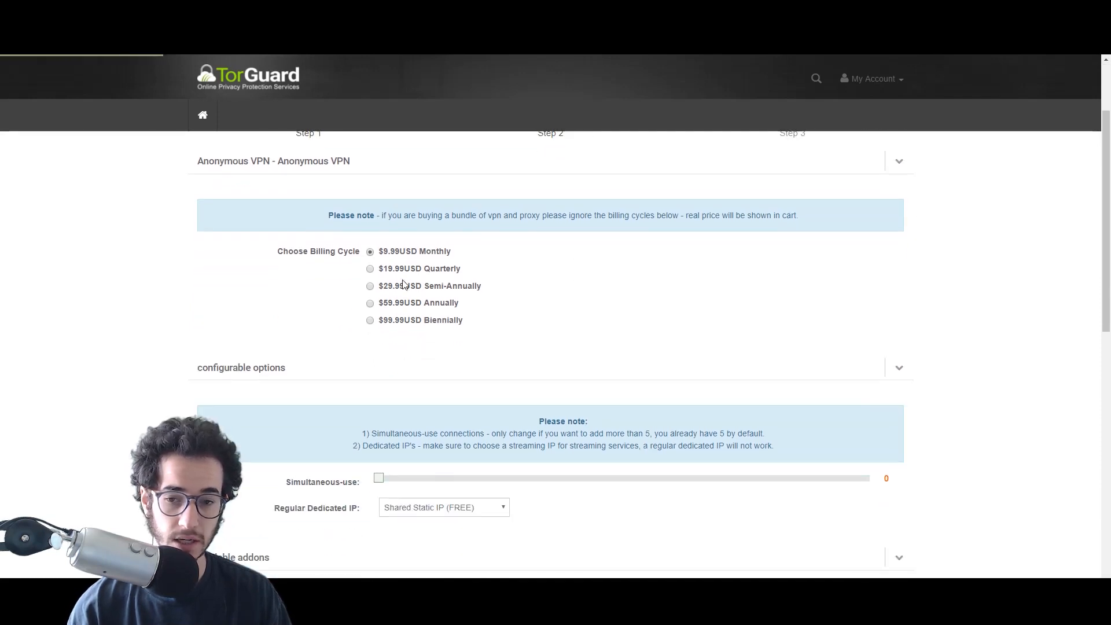
left_click(370, 285)
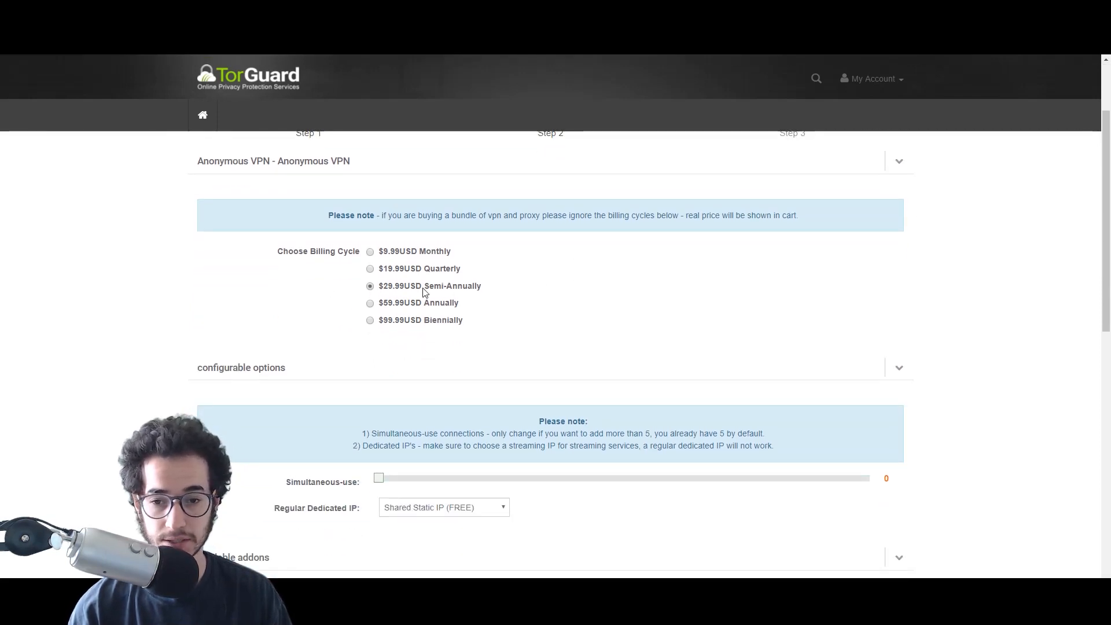
scroll("down", 3)
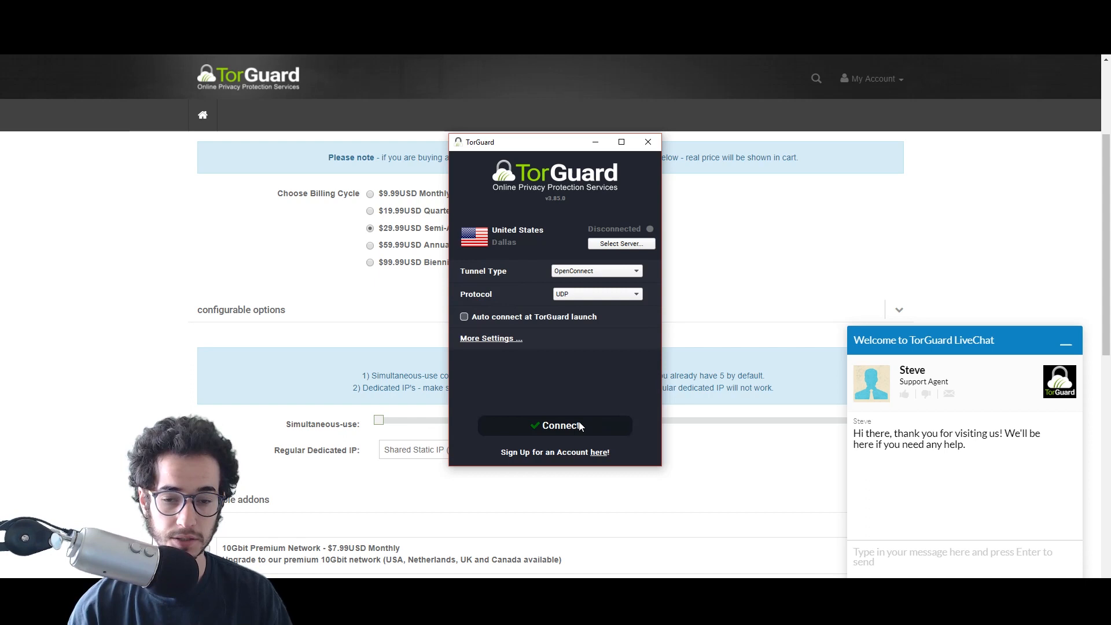
Step: Connect the VPN to the United States Dallas server
left_click(554, 425)
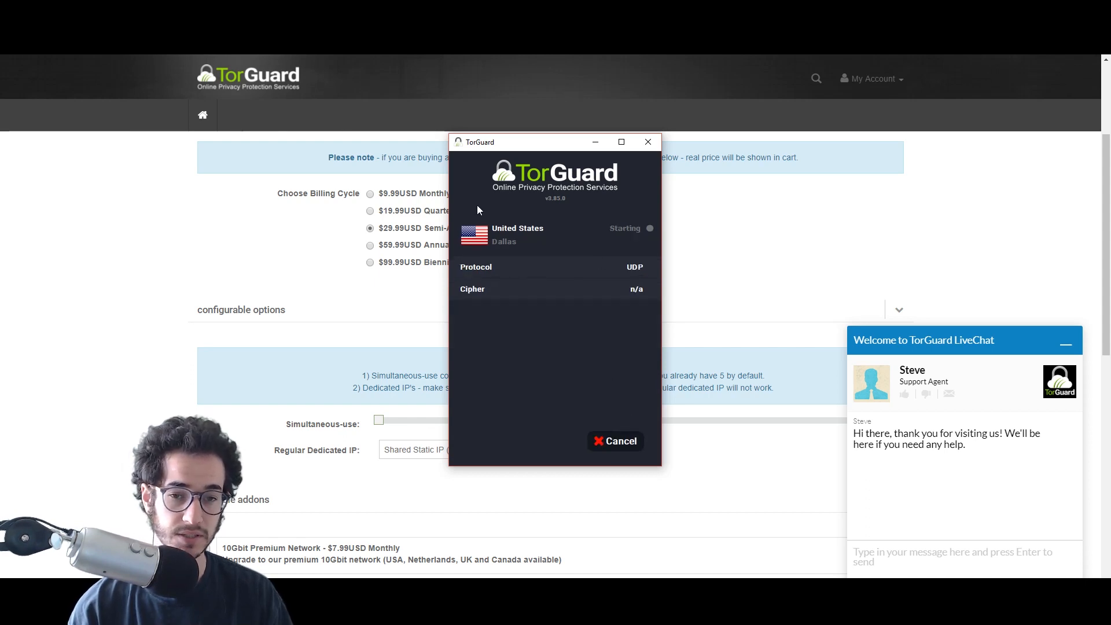
mouse_move(594, 303)
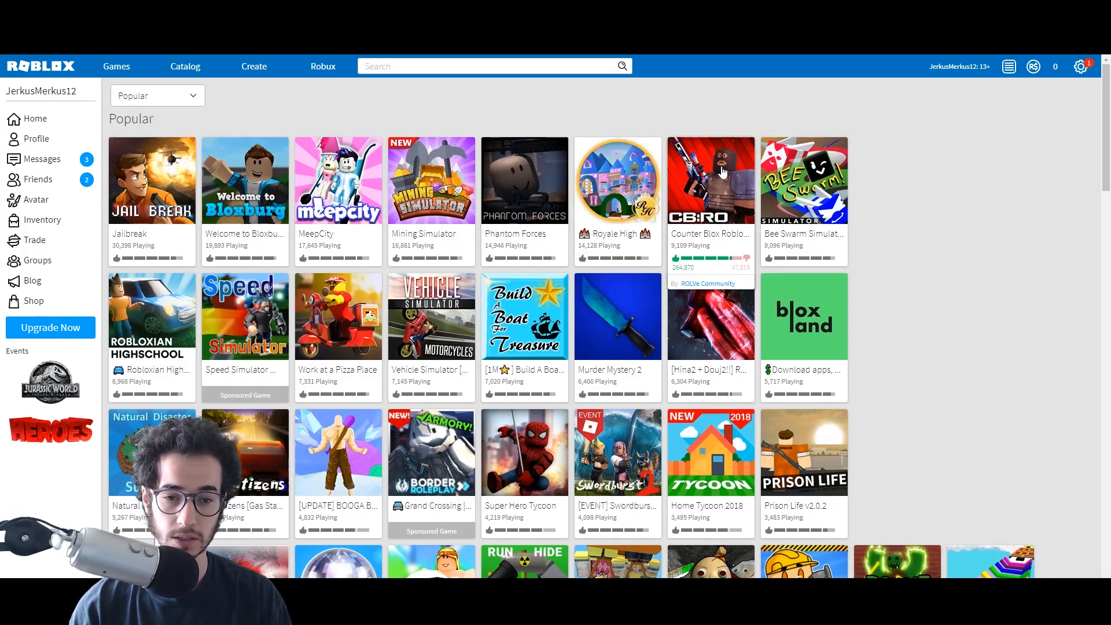
Step: Launch Counter Blox from its Roblox game page
left_click(710, 180)
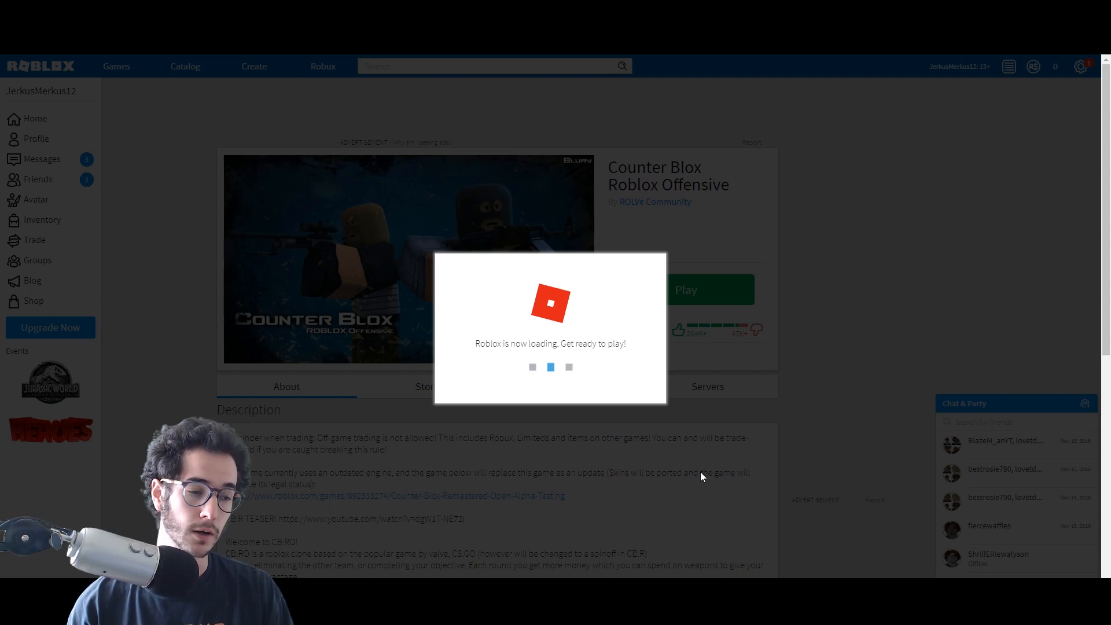
left_click(685, 289)
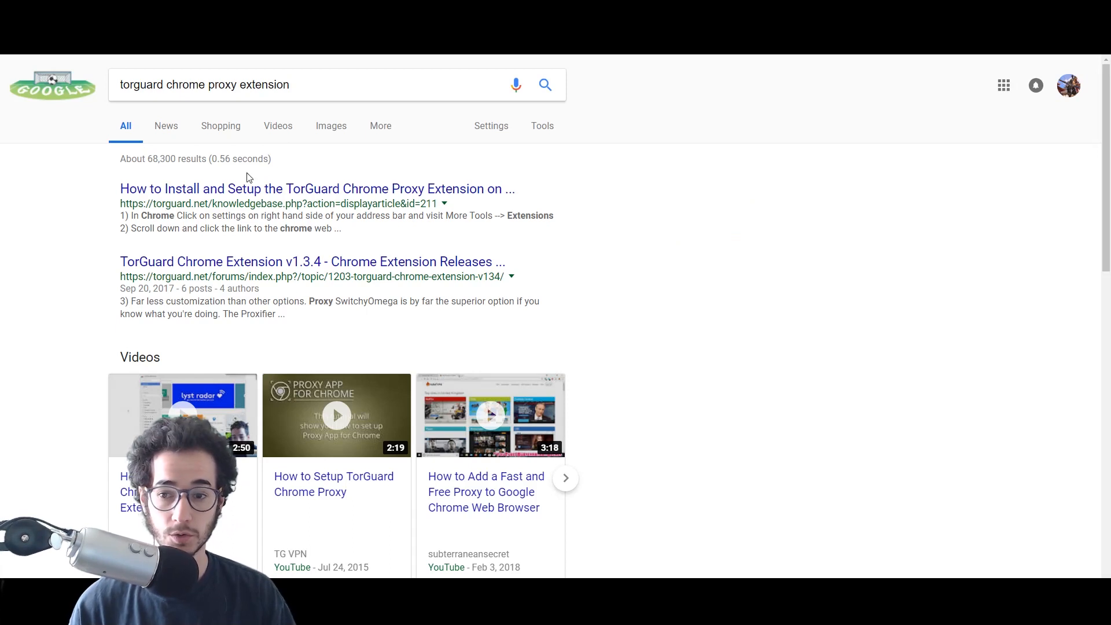
mouse_move(346, 84)
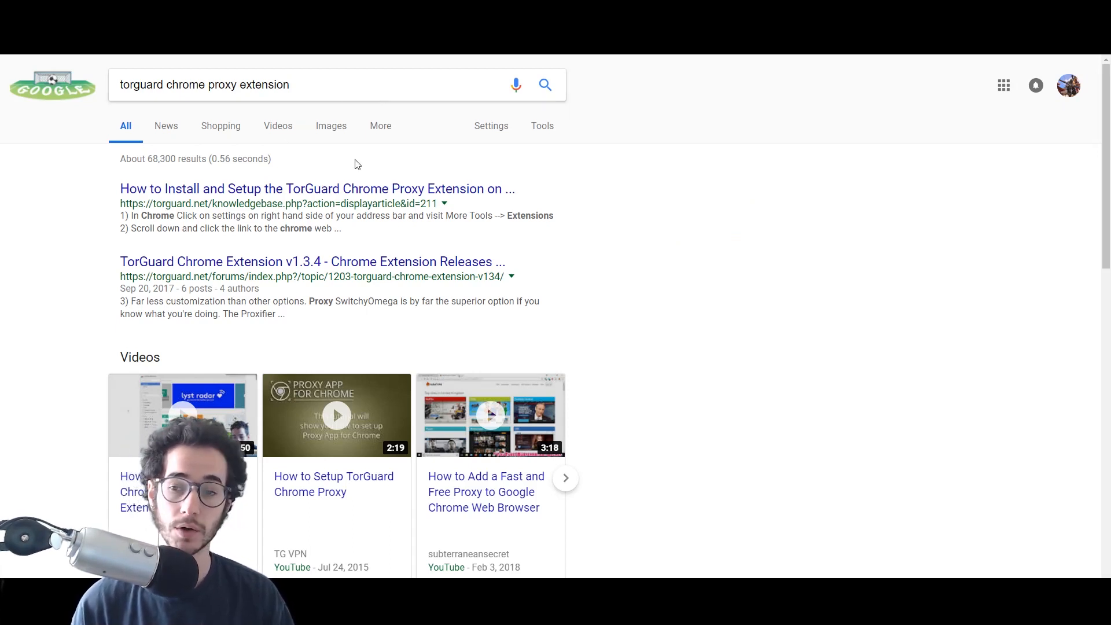
mouse_move(385, 197)
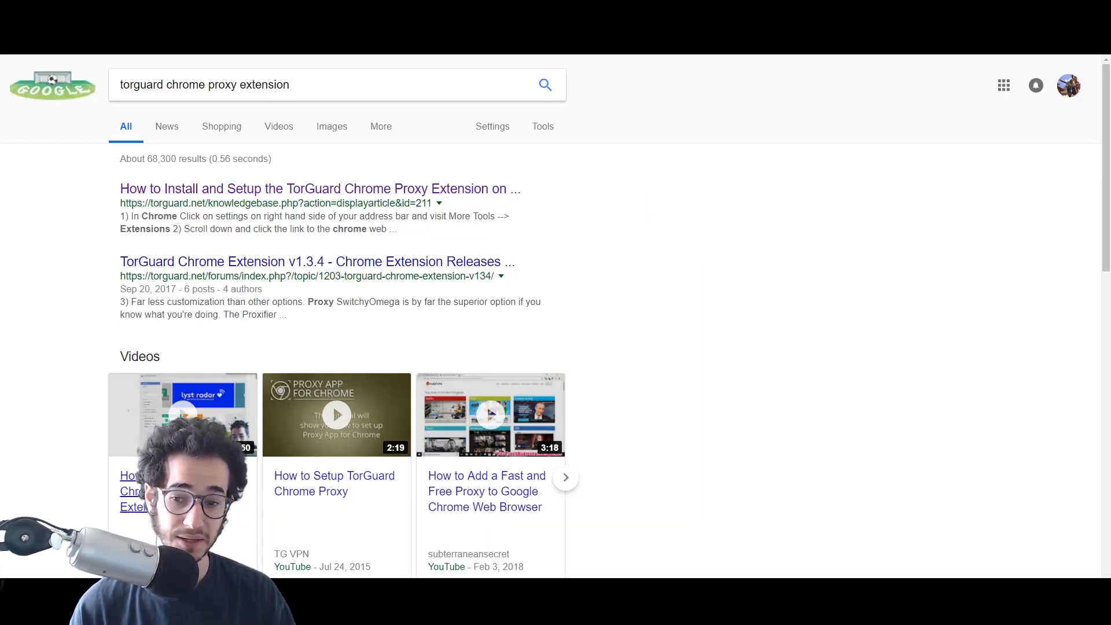
Step: Scroll through the Google results for 'torguard chrome proxy extension'
scroll("down", 3)
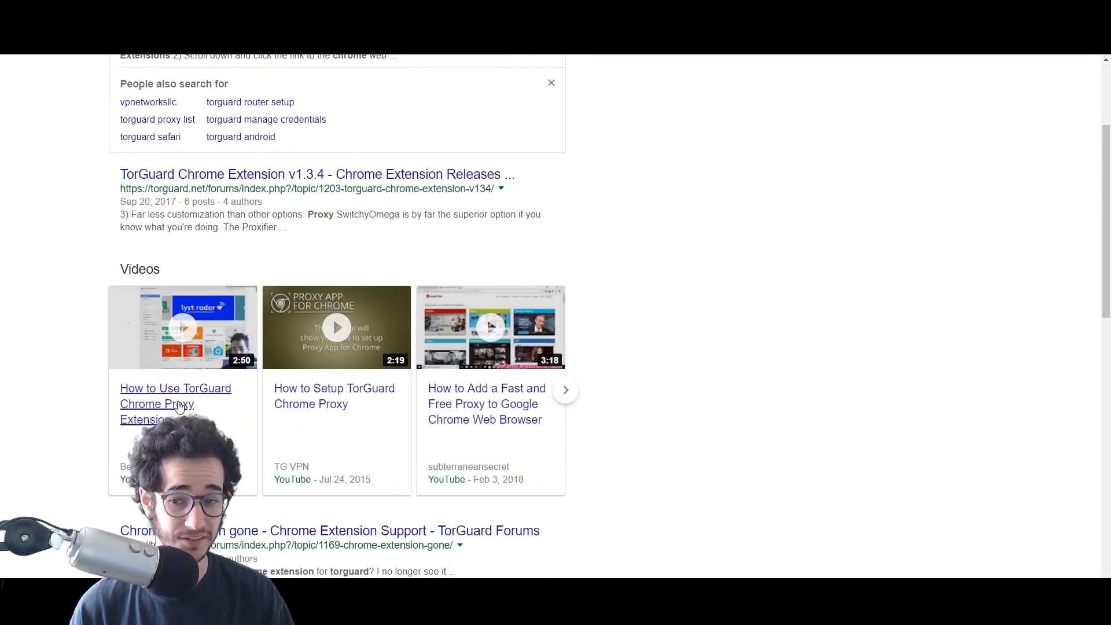
scroll("down", 3)
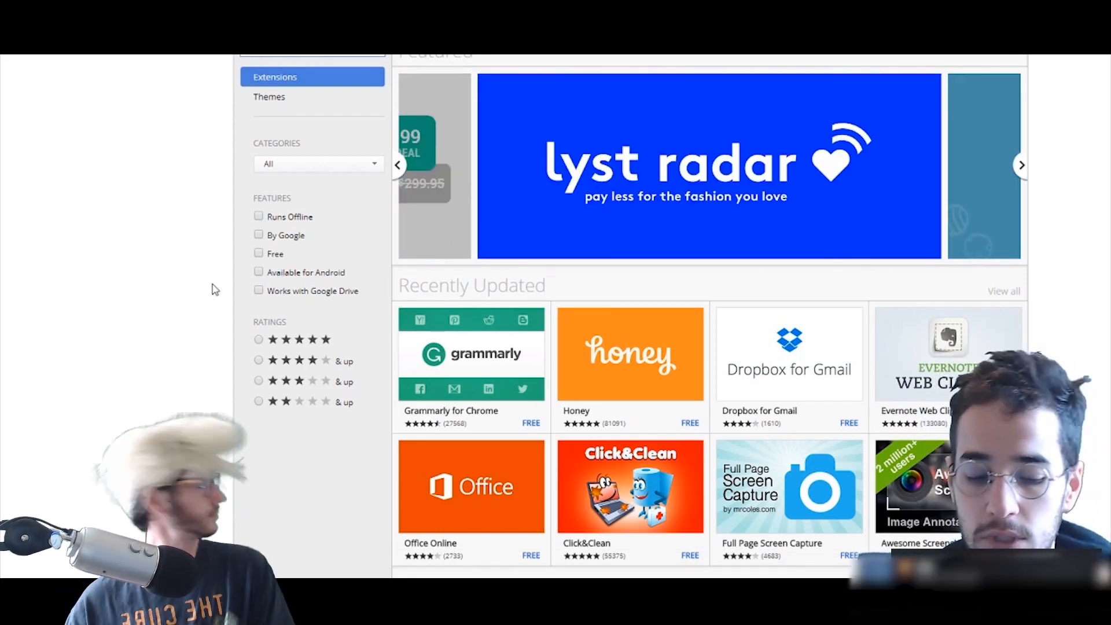
Step: Search the store for 'vpn' and add the VPNetworksLLC Proxy extension, approving its permissions
type("vpn")
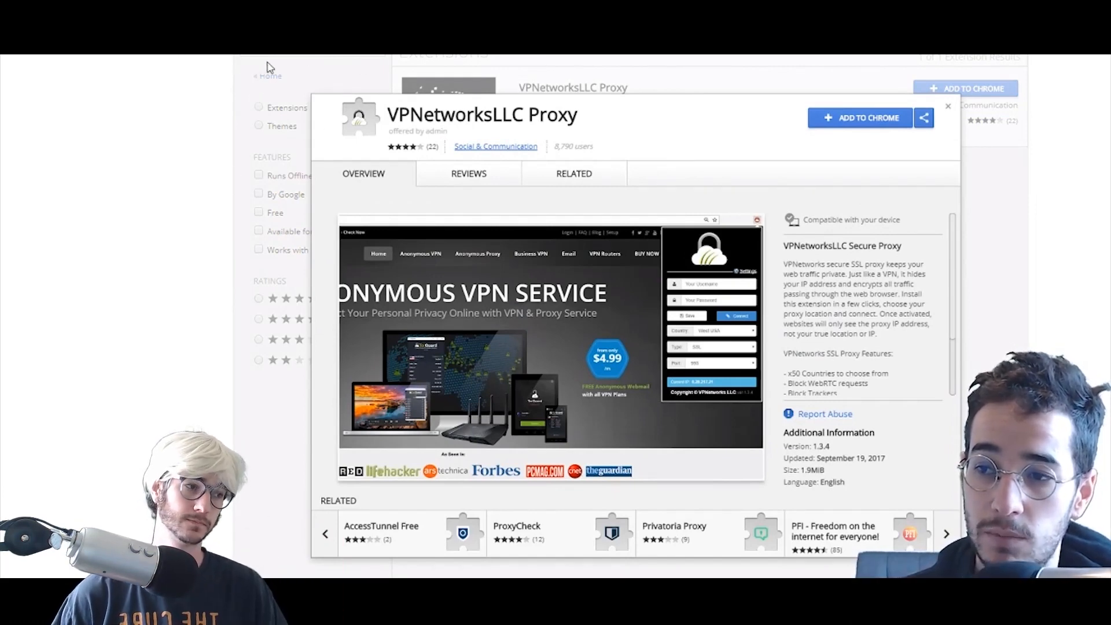
mouse_move(792, 105)
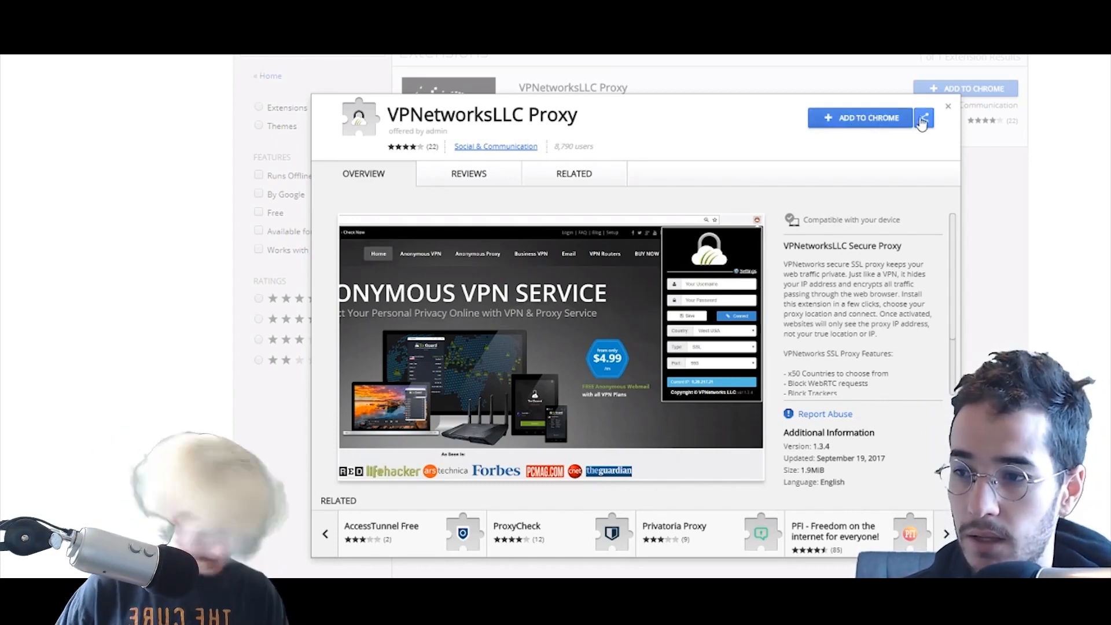
left_click(860, 118)
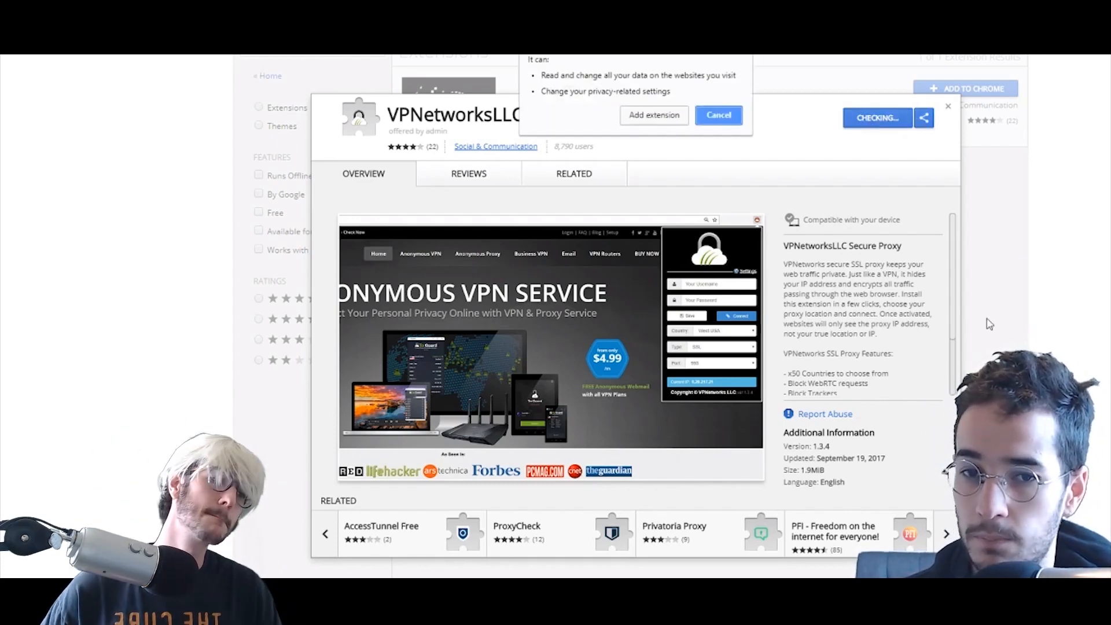
left_click(718, 114)
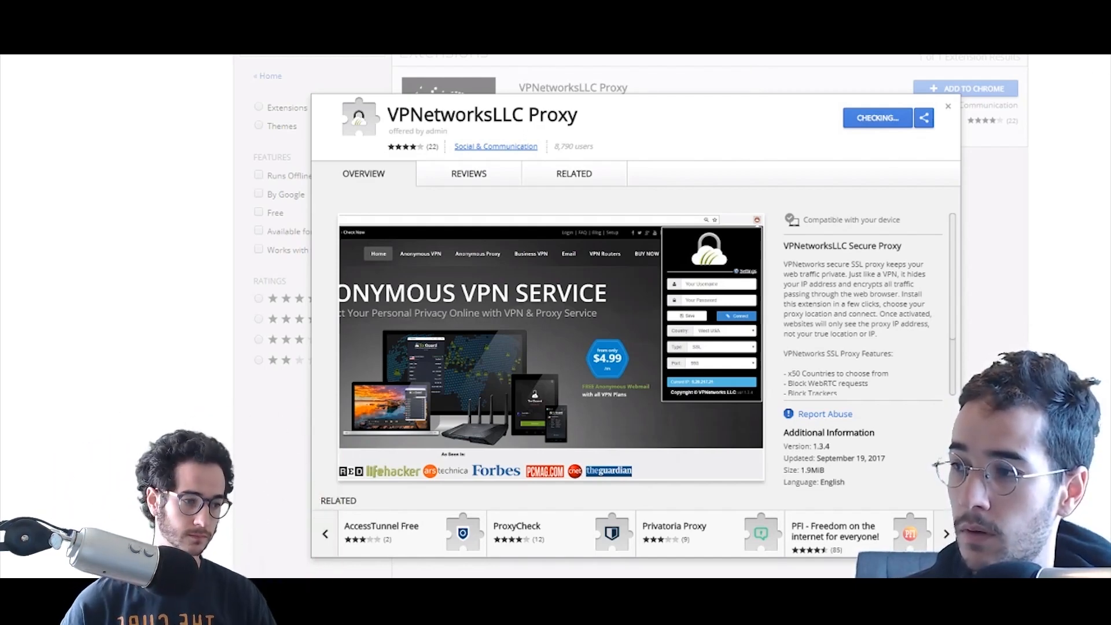
Step: Connect the proxy extension through West USA, SSL type, port 993
left_click(573, 174)
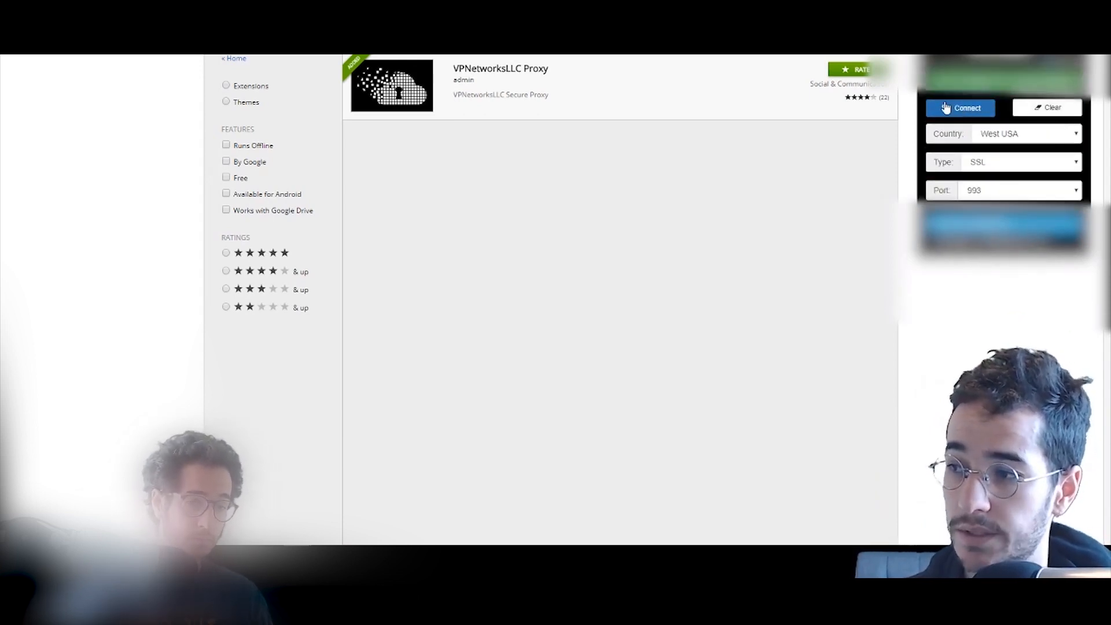
left_click(961, 106)
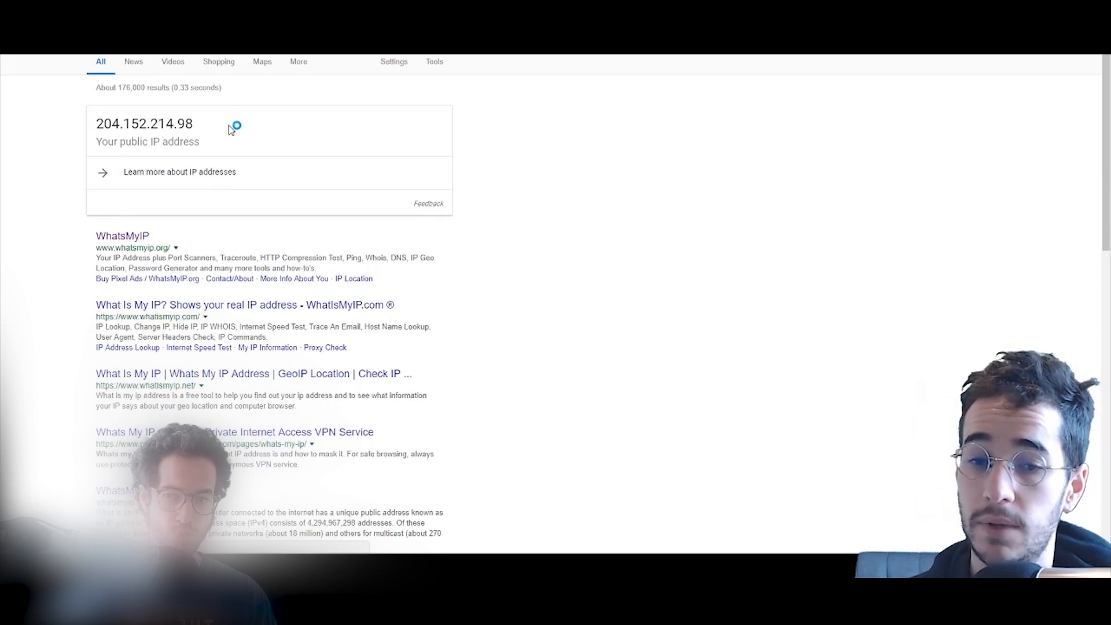
mouse_move(338, 137)
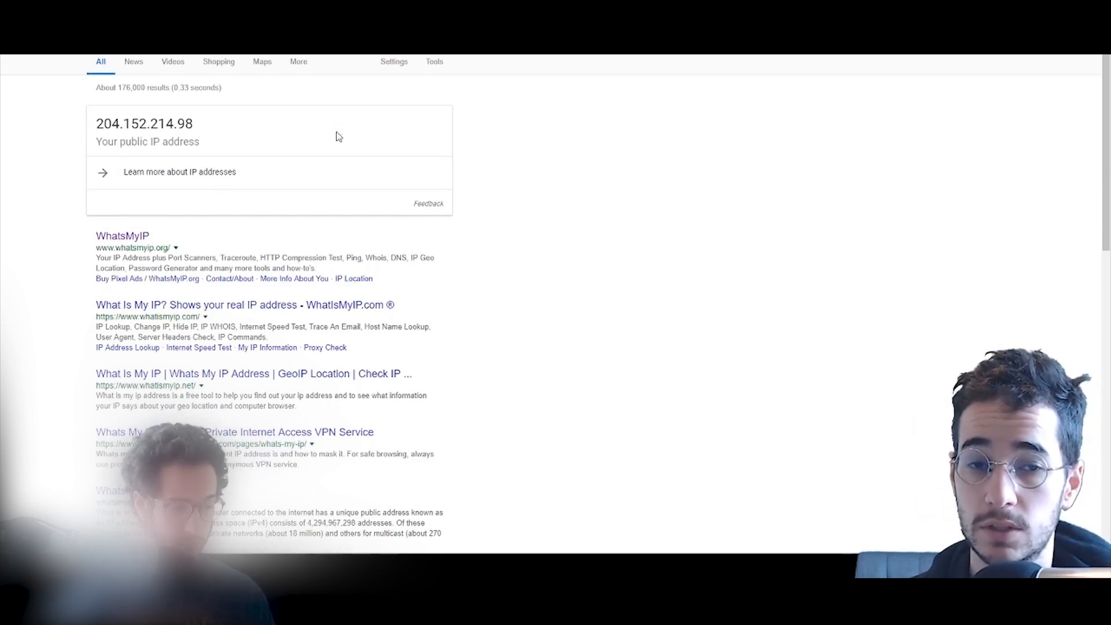